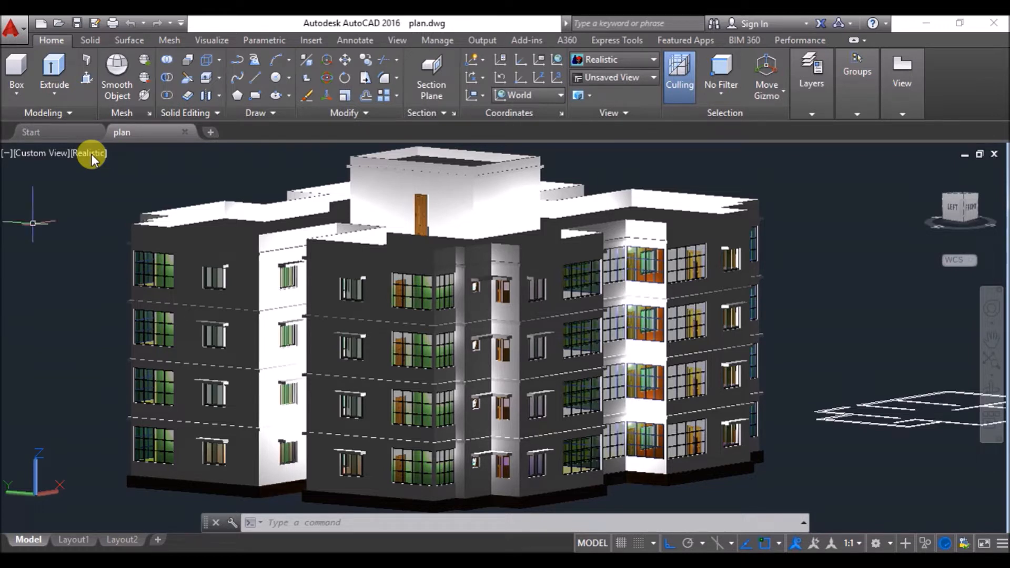
Show the building model in the Hidden visual style from the Top view.
left_click(88, 153)
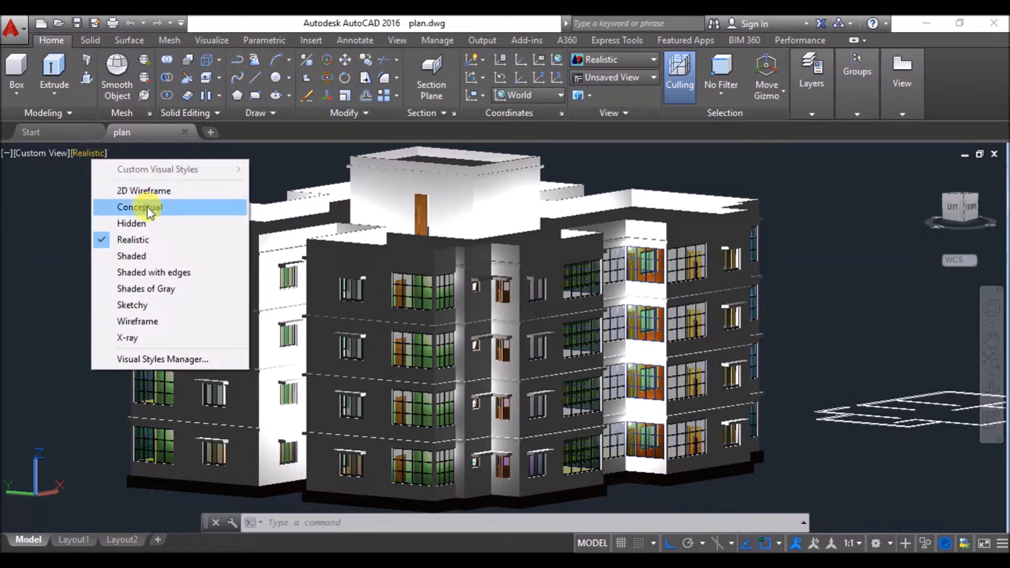
left_click(139, 207)
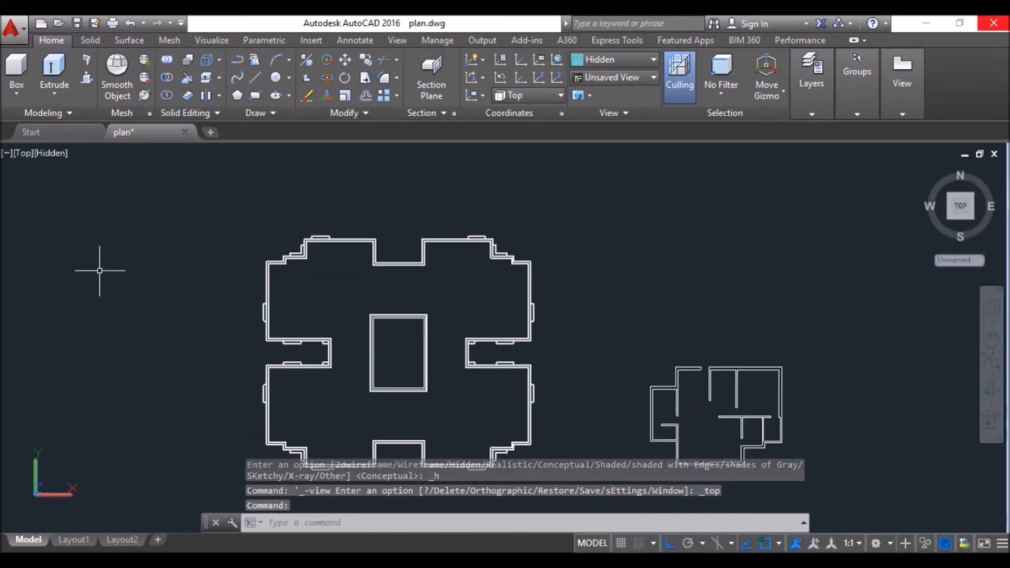
mouse_move(273, 72)
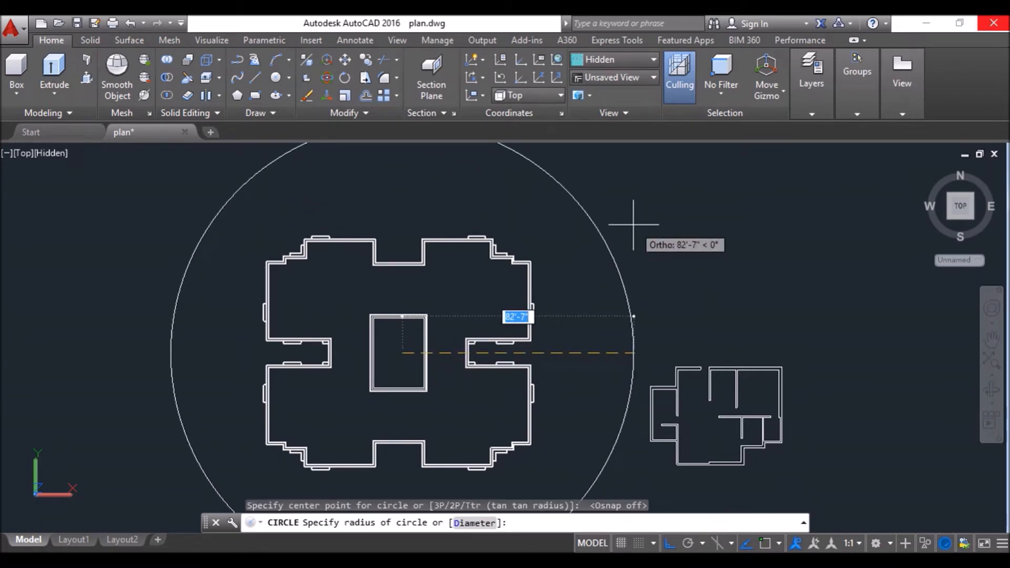
Draw a radius-150 circle at the building centre and offset it 40 outward.
type("150")
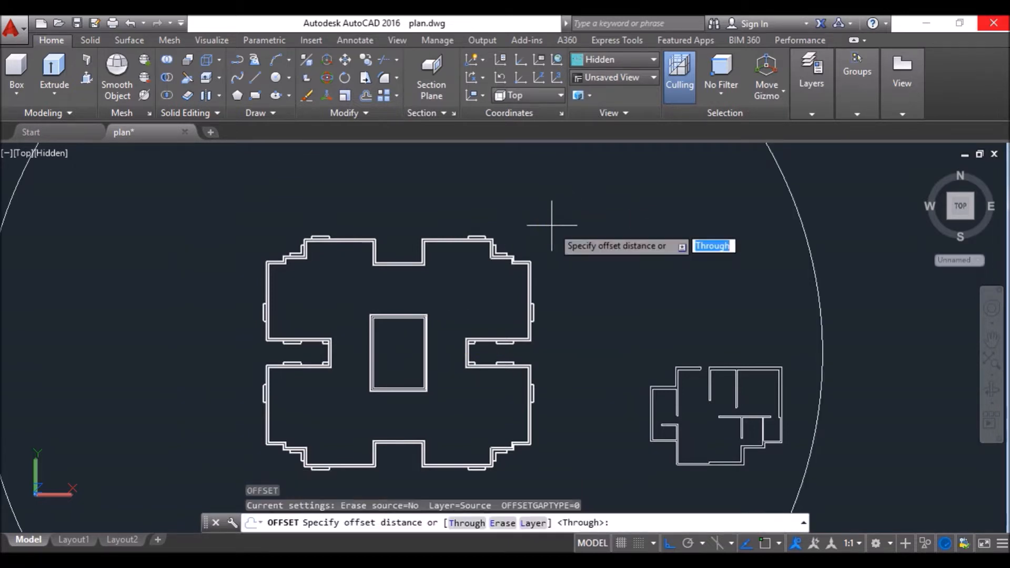
type("40")
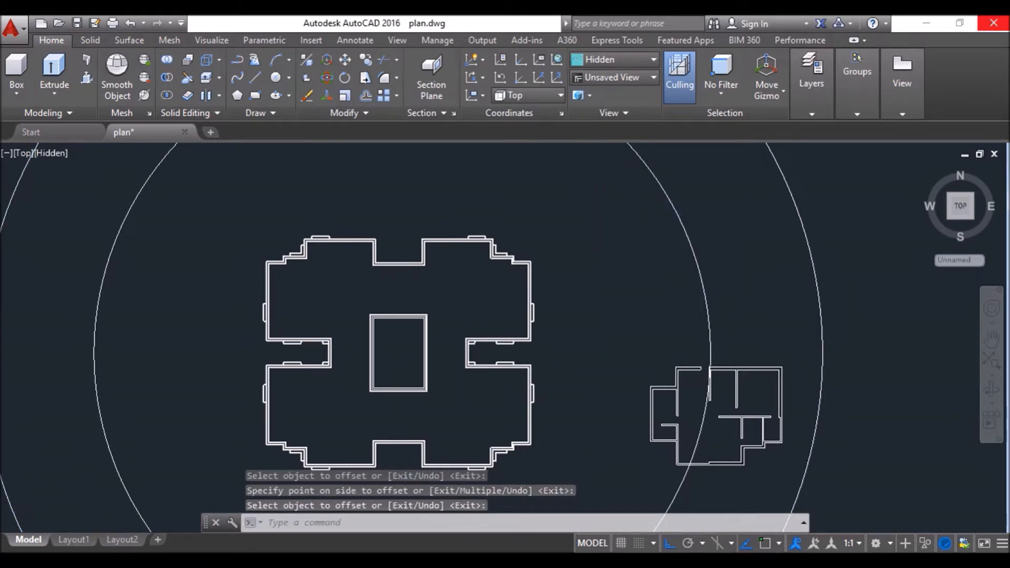
scroll("down", 3)
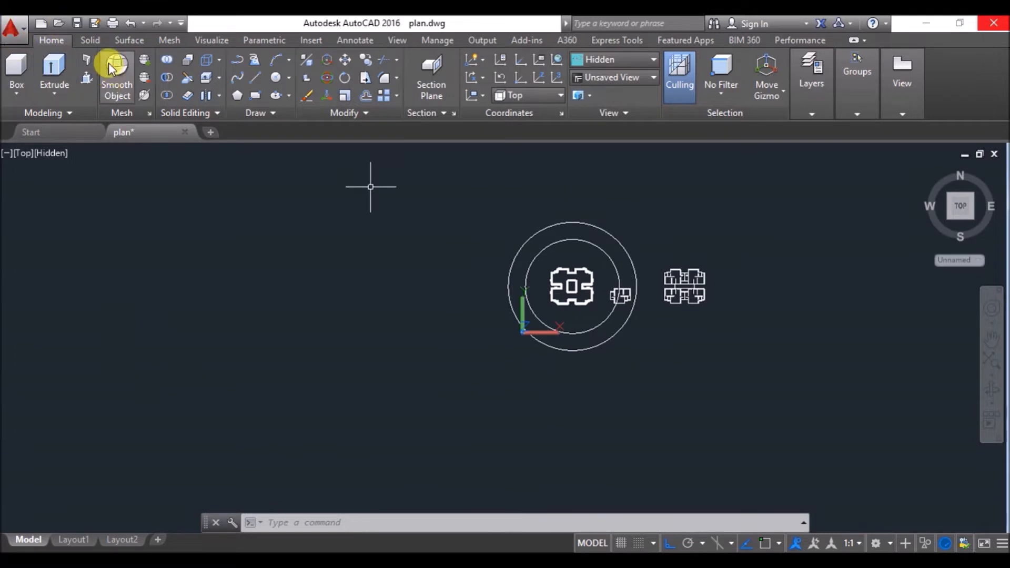
Create a planar surface enclosing both circles and the building plans.
left_click(129, 40)
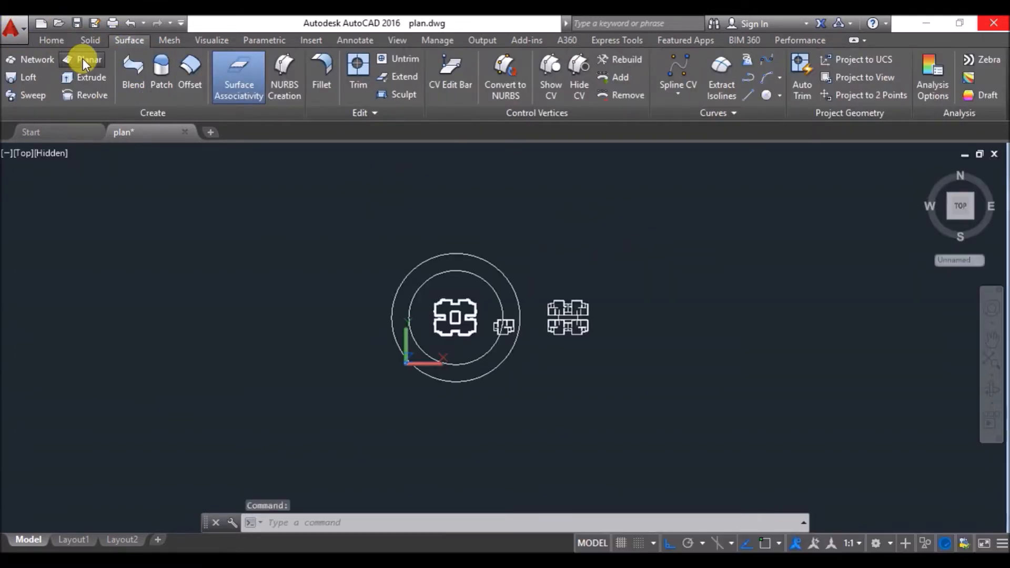
left_click(89, 60)
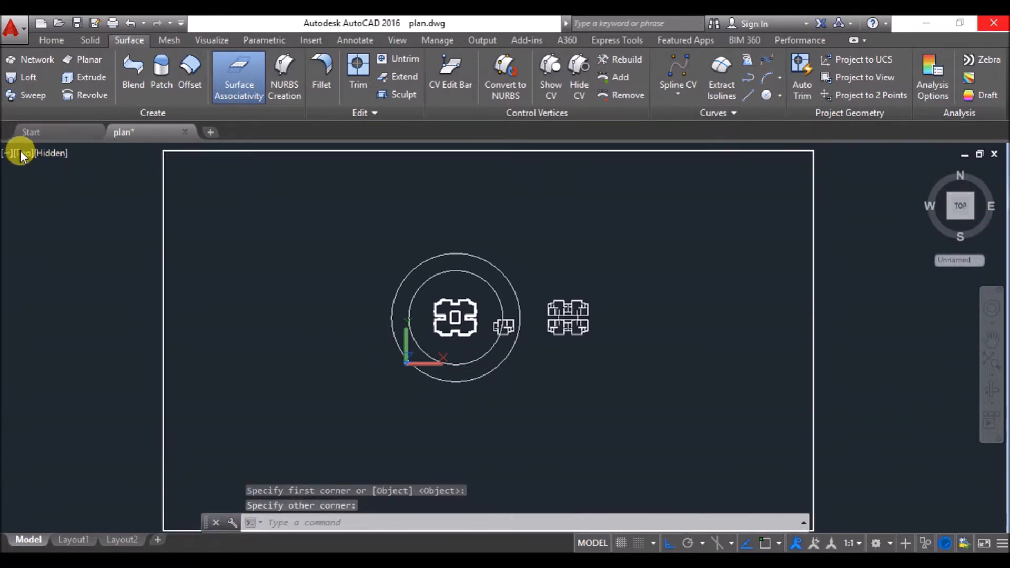
left_click(23, 152)
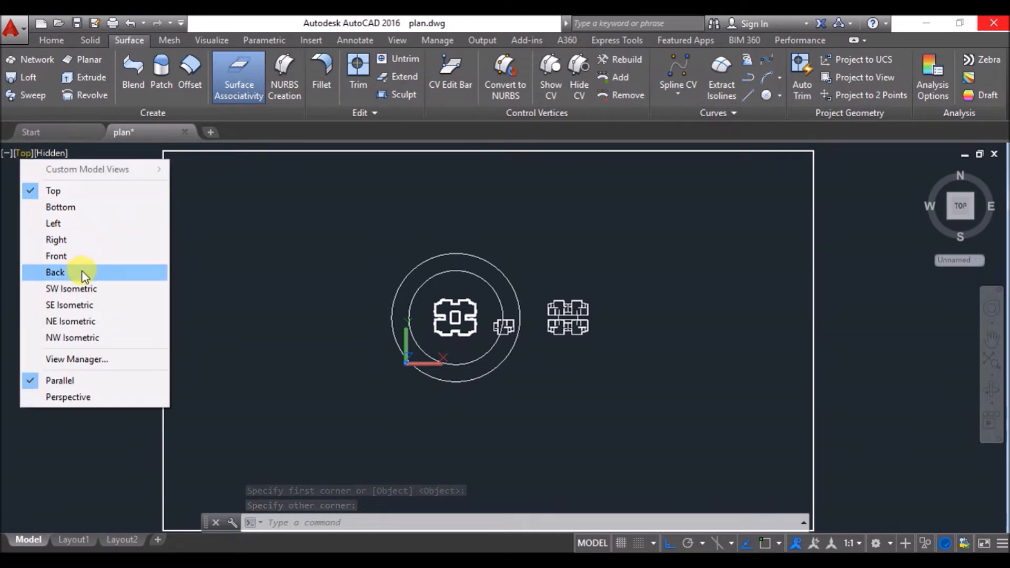
Switch to the Front view and move a circle 55' upward.
left_click(56, 256)
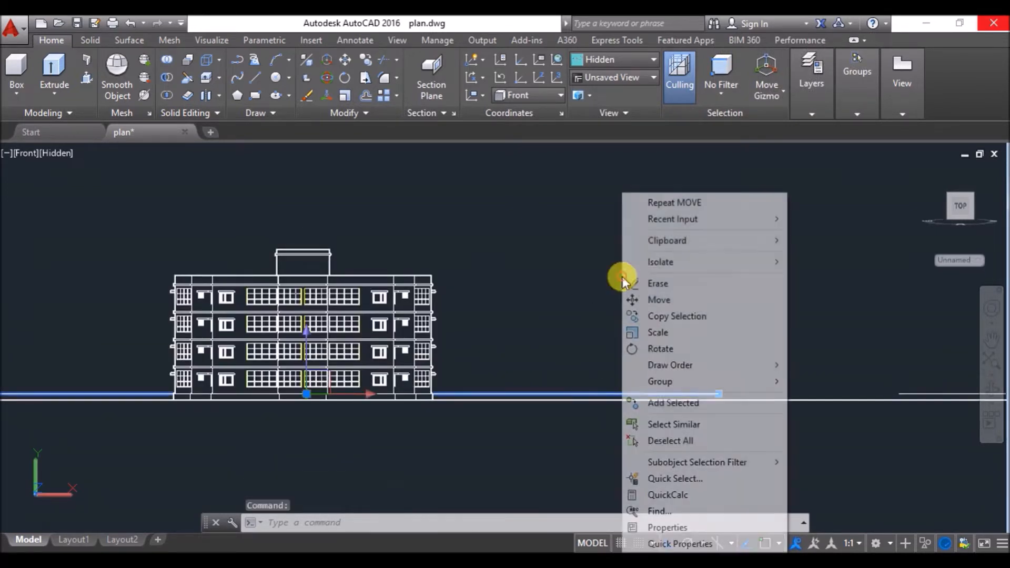
left_click(658, 300)
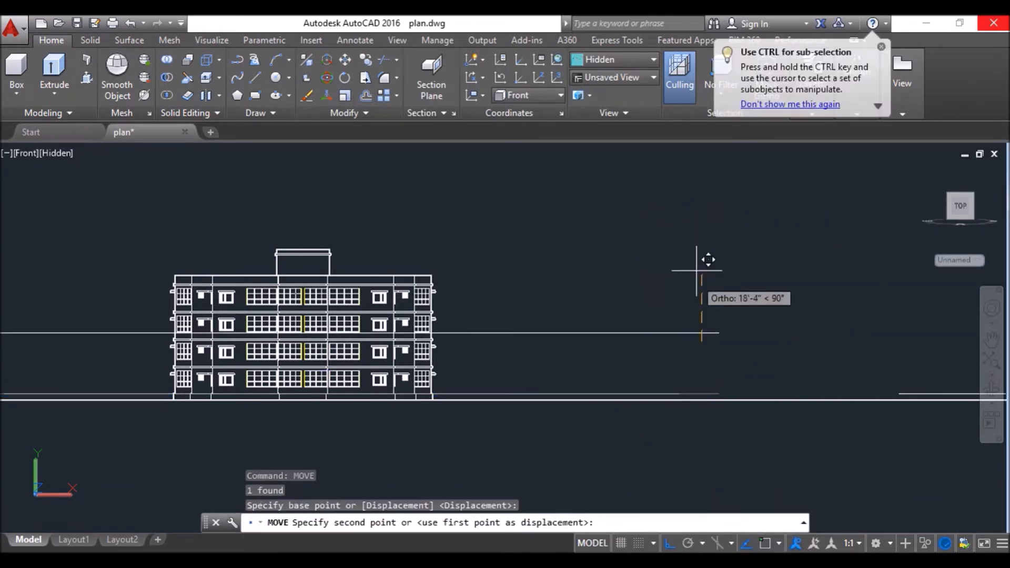
mouse_move(709, 244)
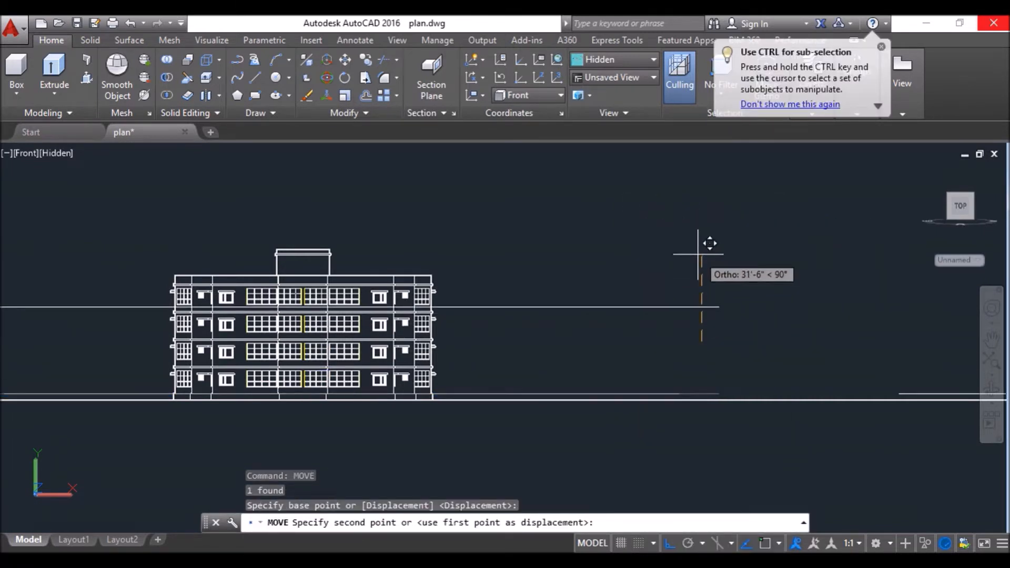
type("55'")
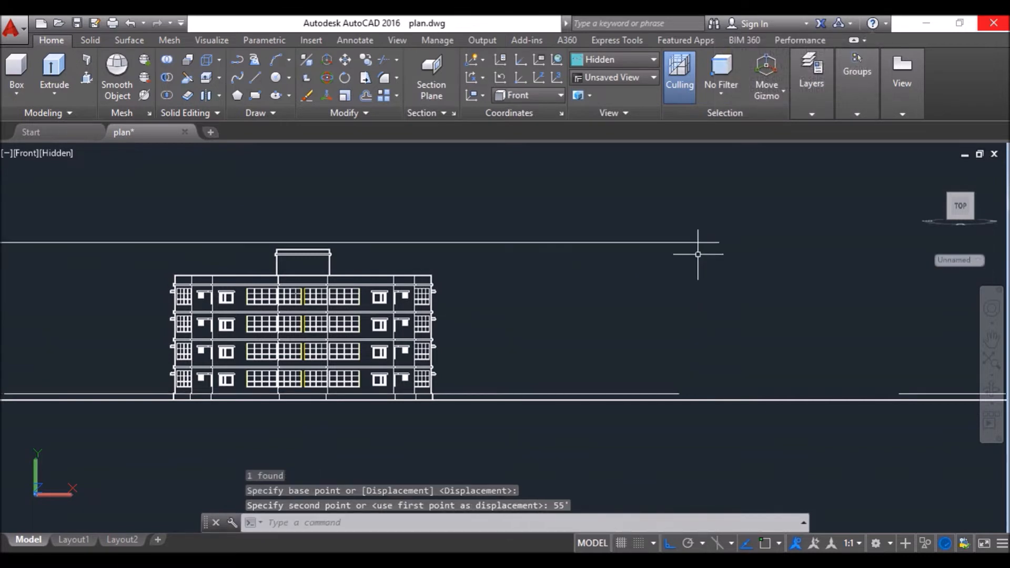
right_click(698, 254)
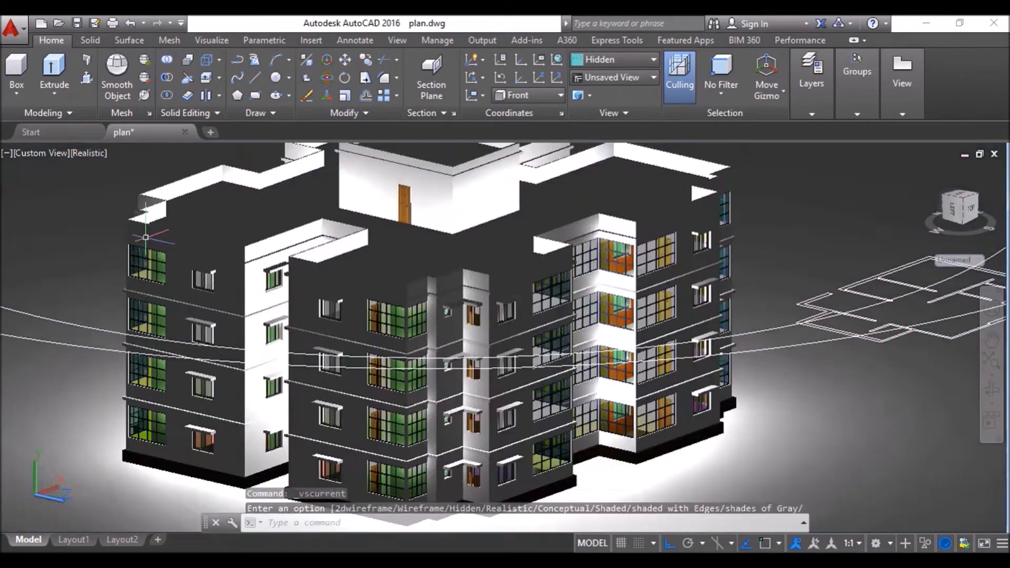
Browse the Autodesk materials library, then add the Animations panel to the Visualize ribbon.
left_click(211, 40)
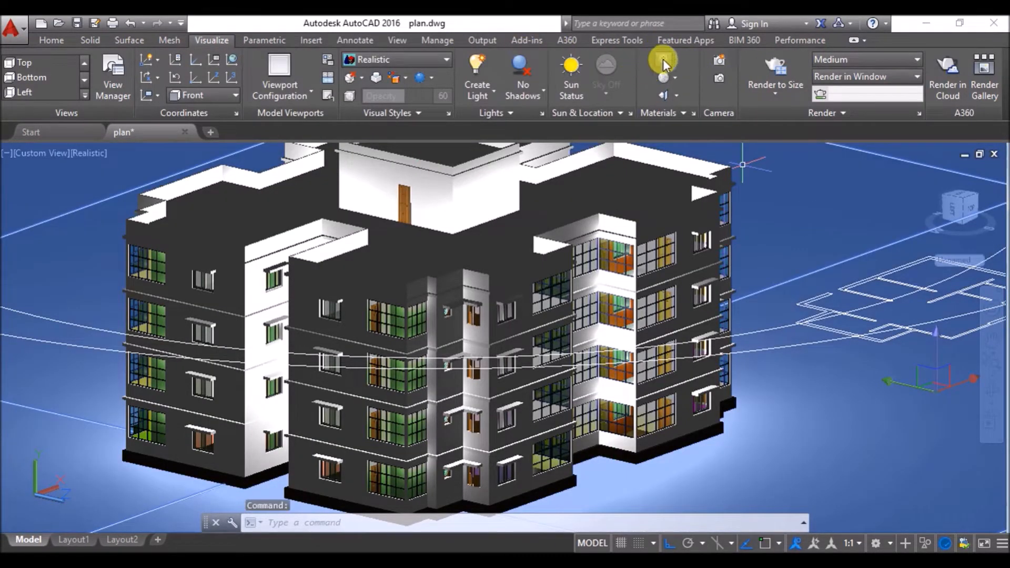
left_click(663, 59)
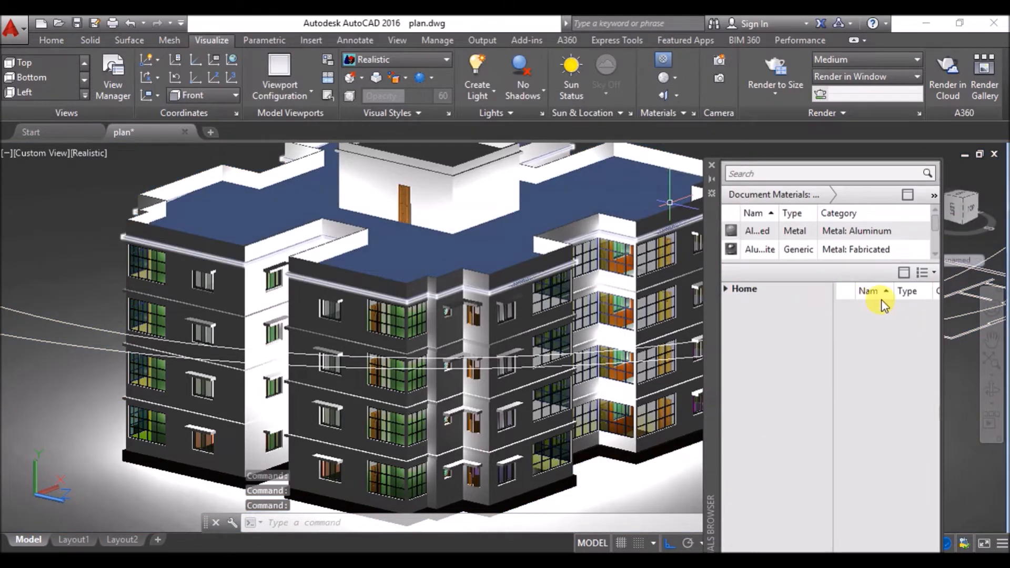
left_click(744, 289)
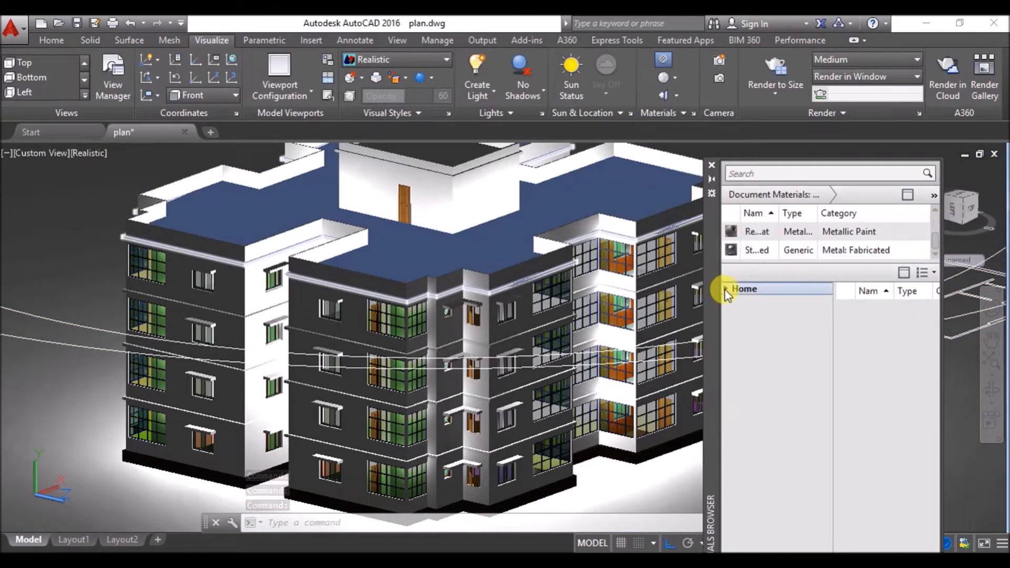
left_click(744, 289)
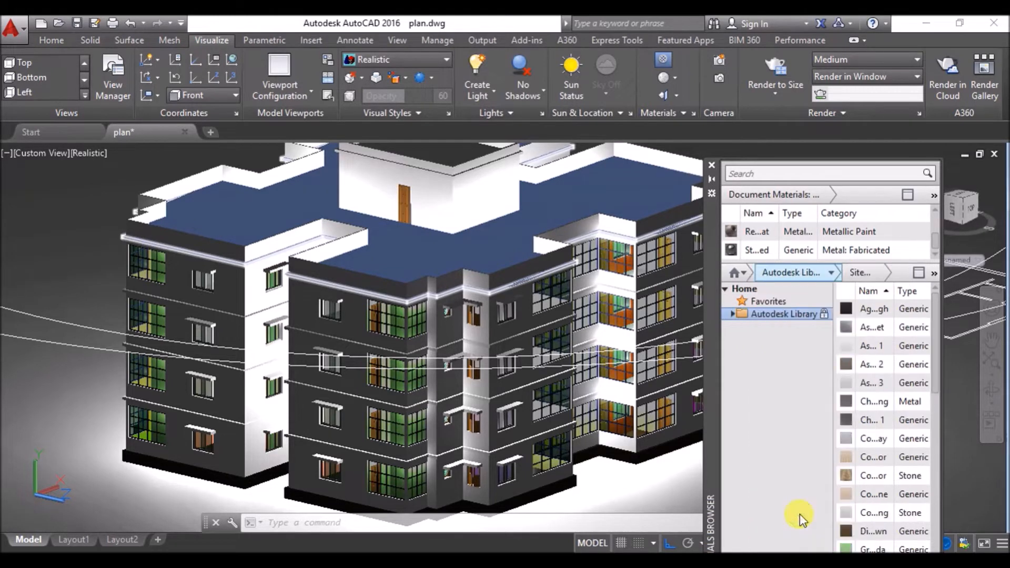
scroll("down", 3)
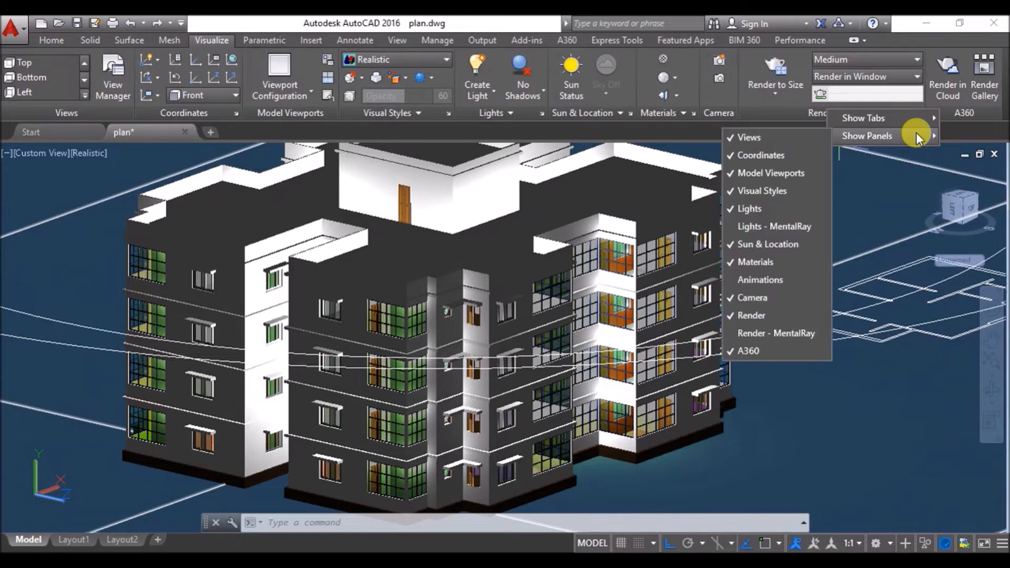
mouse_move(760, 280)
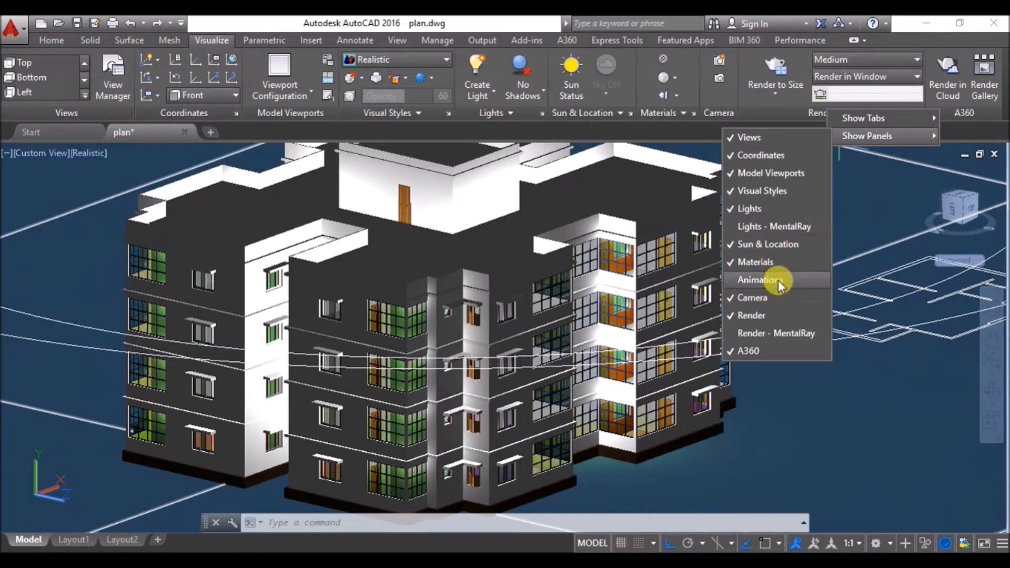
left_click(759, 280)
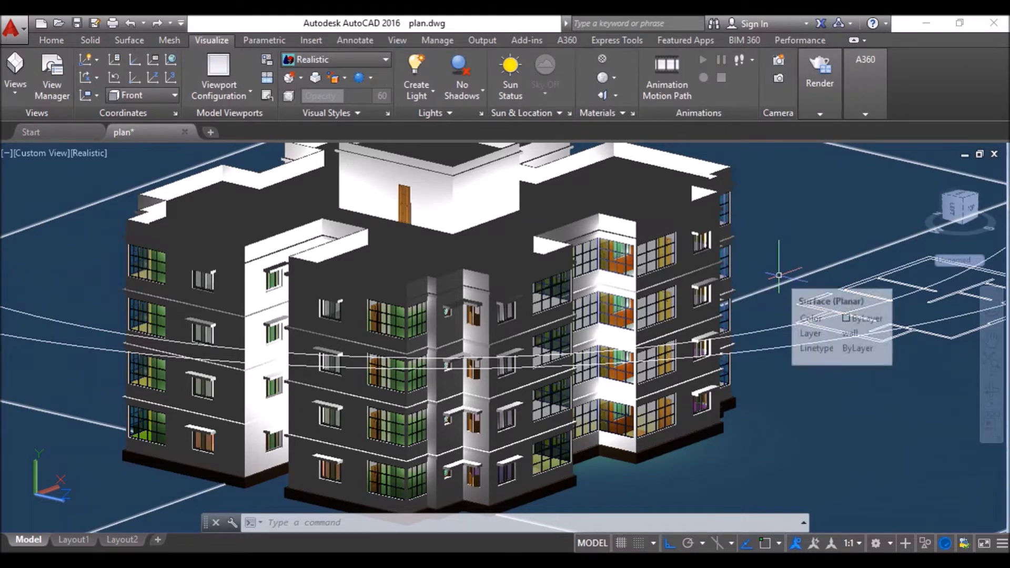
Create an AVI motion-path animation with Path1 camera and Path2 target, saved as 'eagles eye'.
left_click(667, 77)
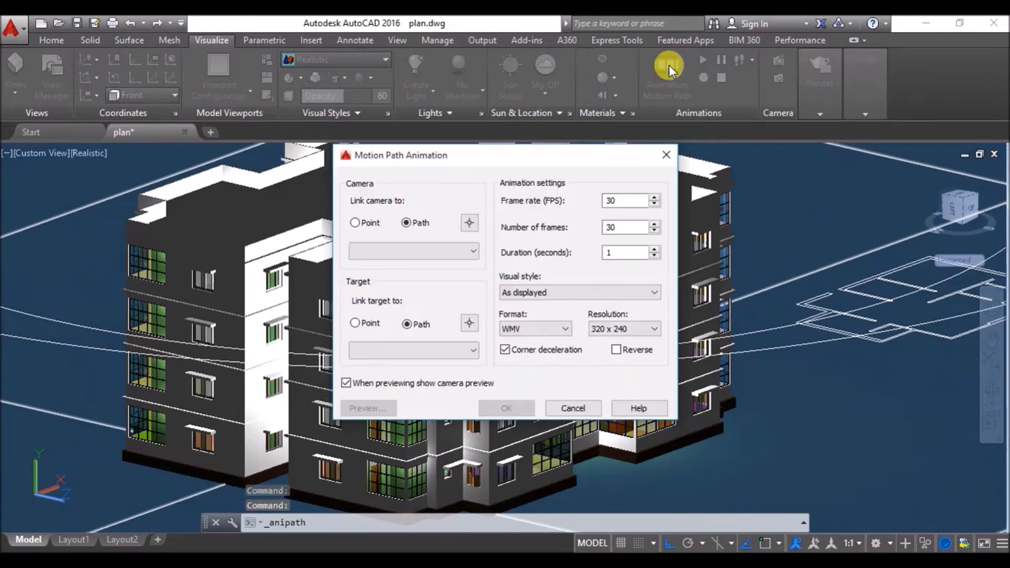
left_click(656, 329)
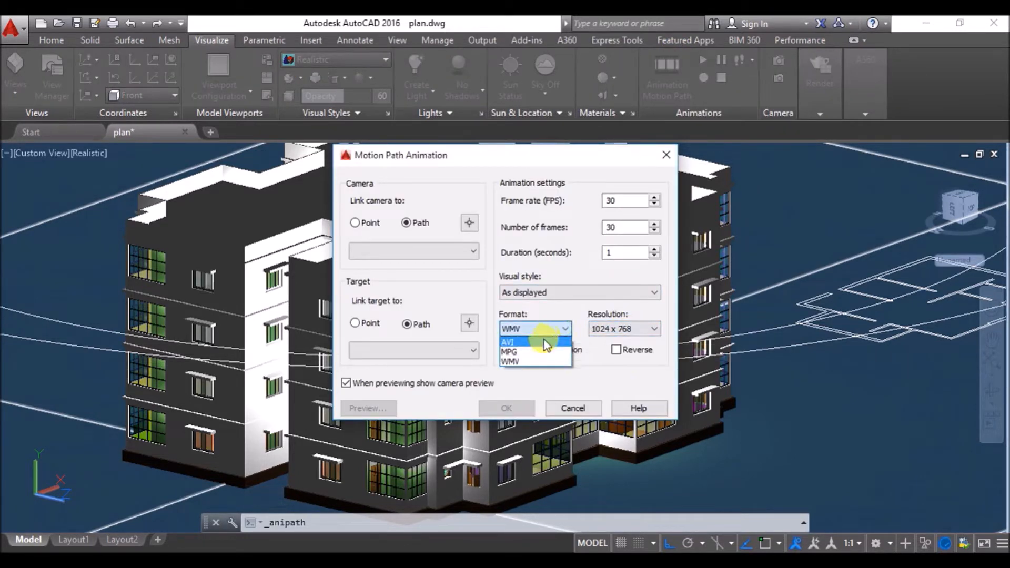
left_click(508, 342)
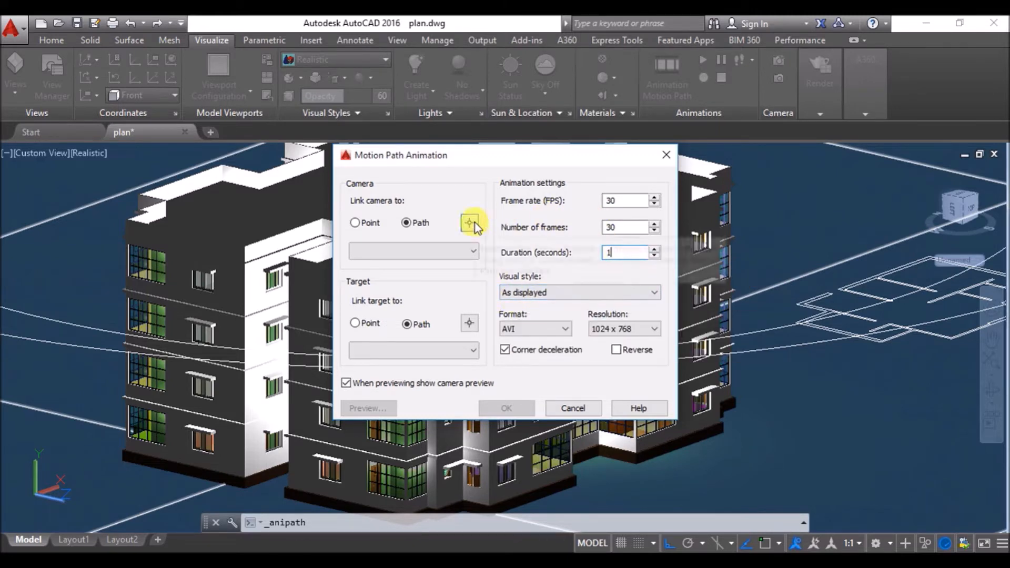
left_click(470, 222)
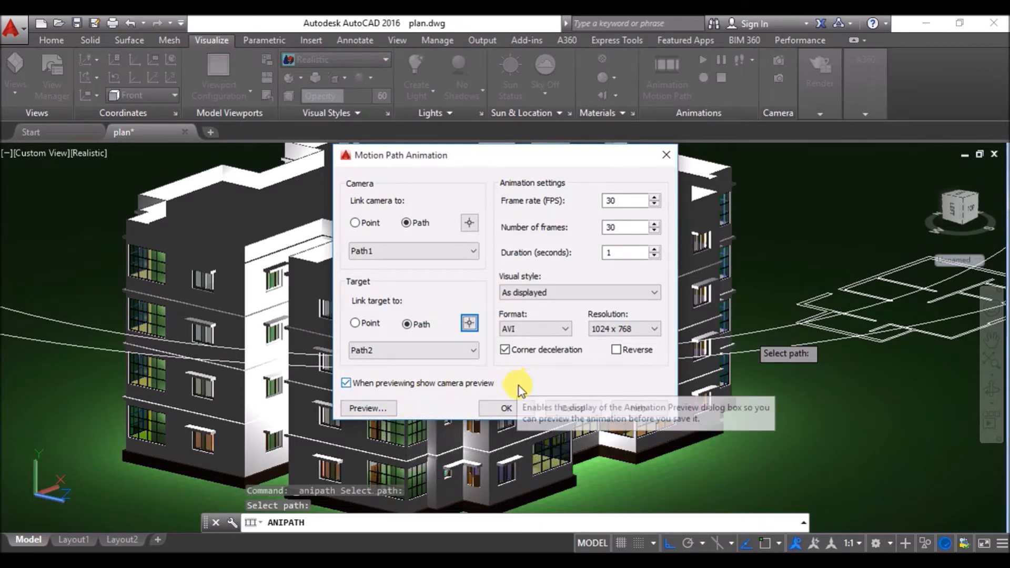
left_click(506, 408)
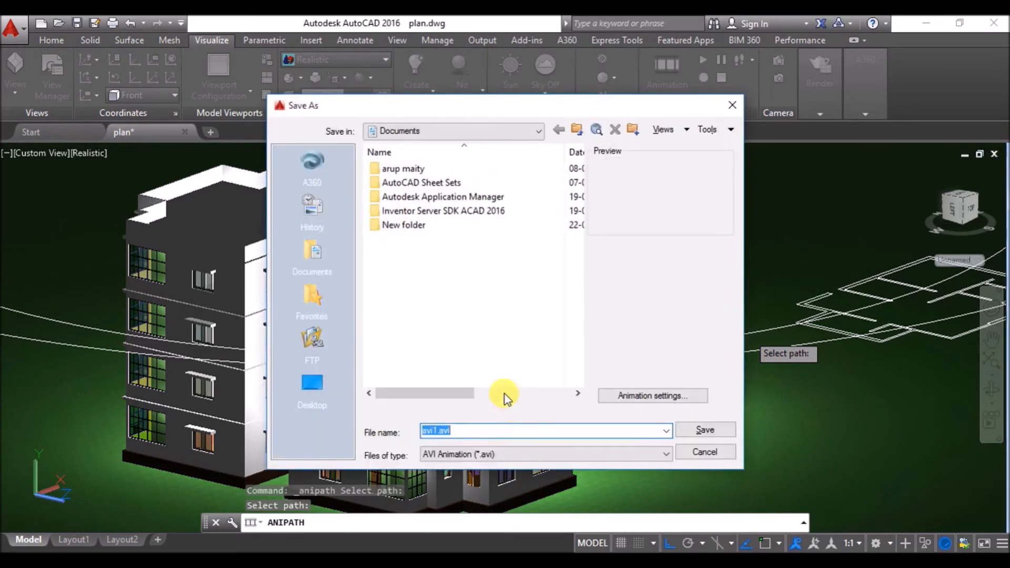
type("eagles eye")
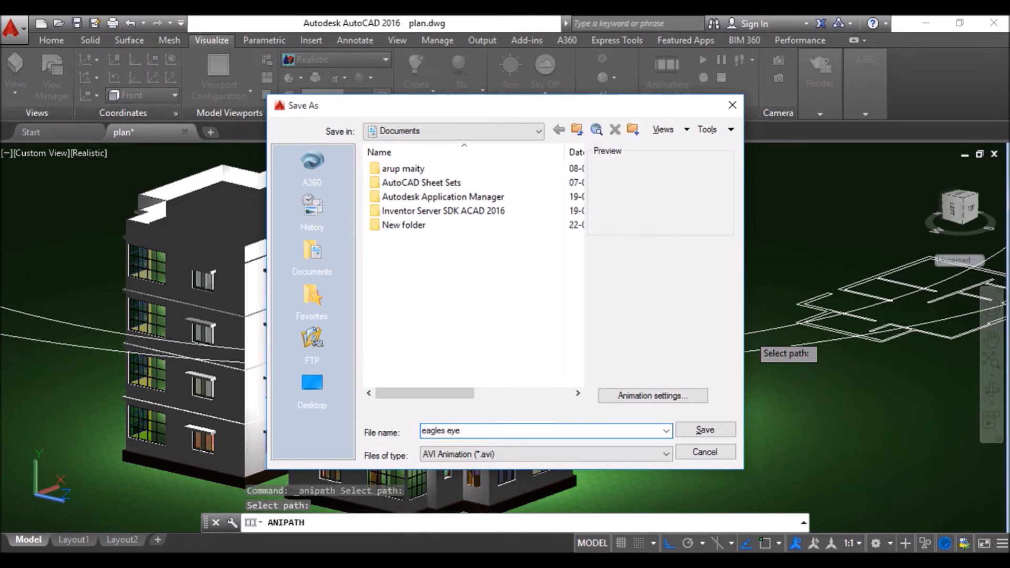
left_click(705, 429)
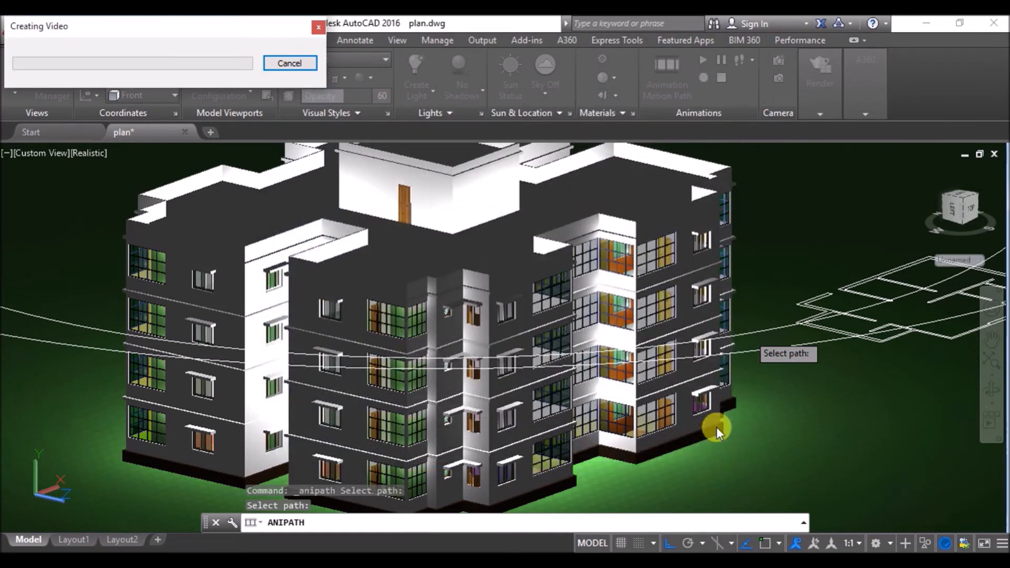
Let the 30-frame fly-around video render while the animation preview plays.
left_click(719, 428)
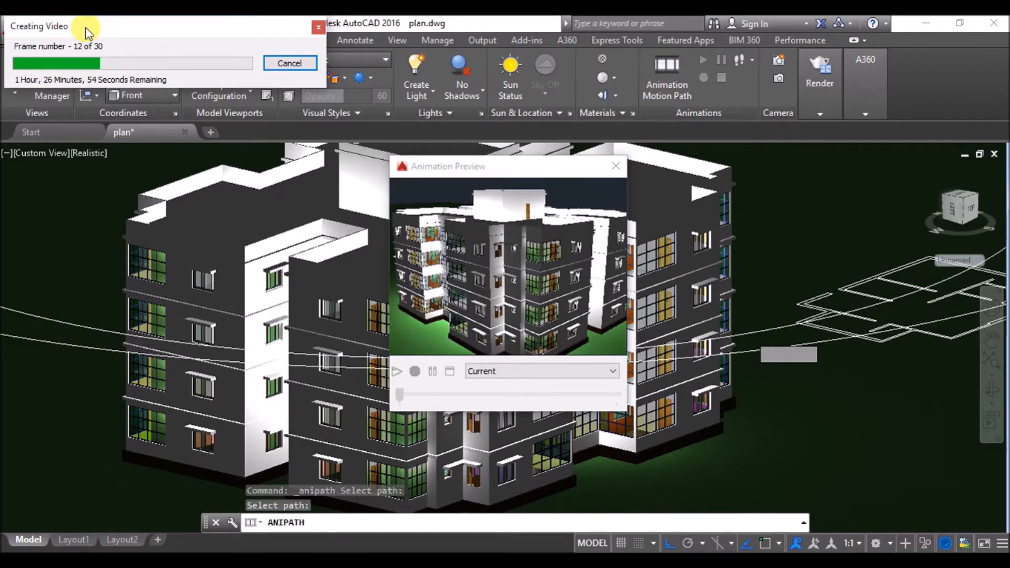
mouse_move(770, 409)
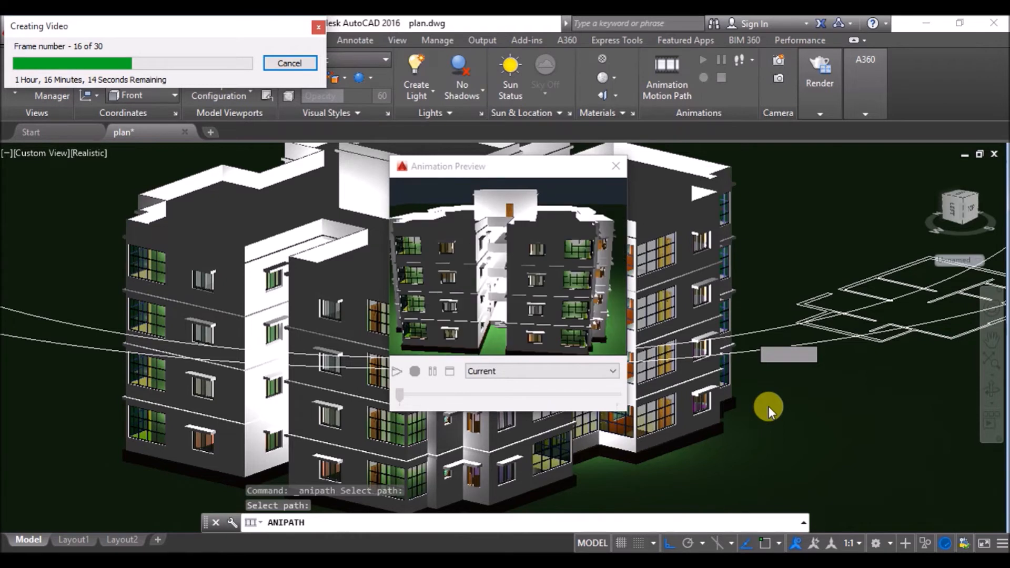
mouse_move(783, 416)
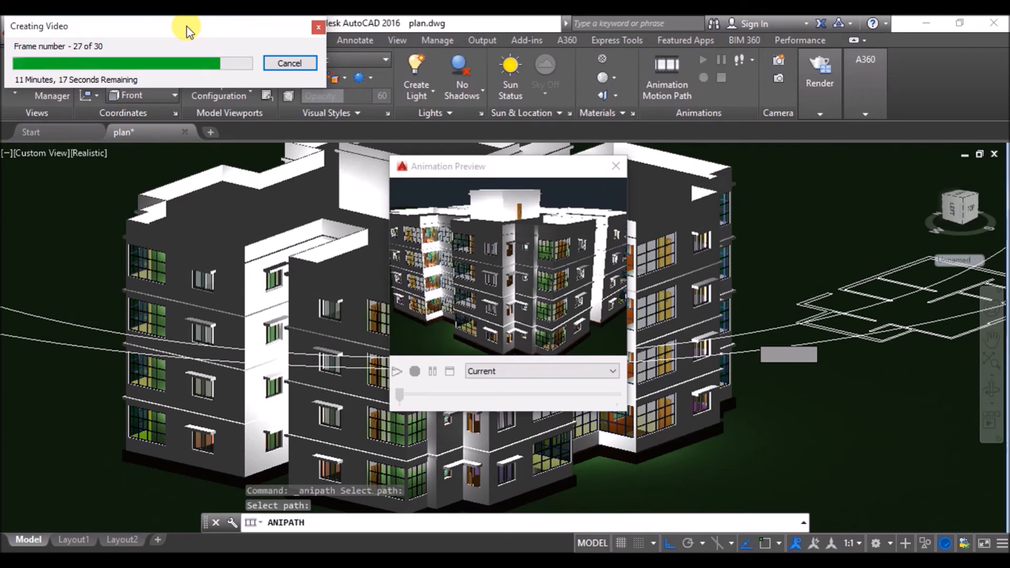
mouse_move(187, 32)
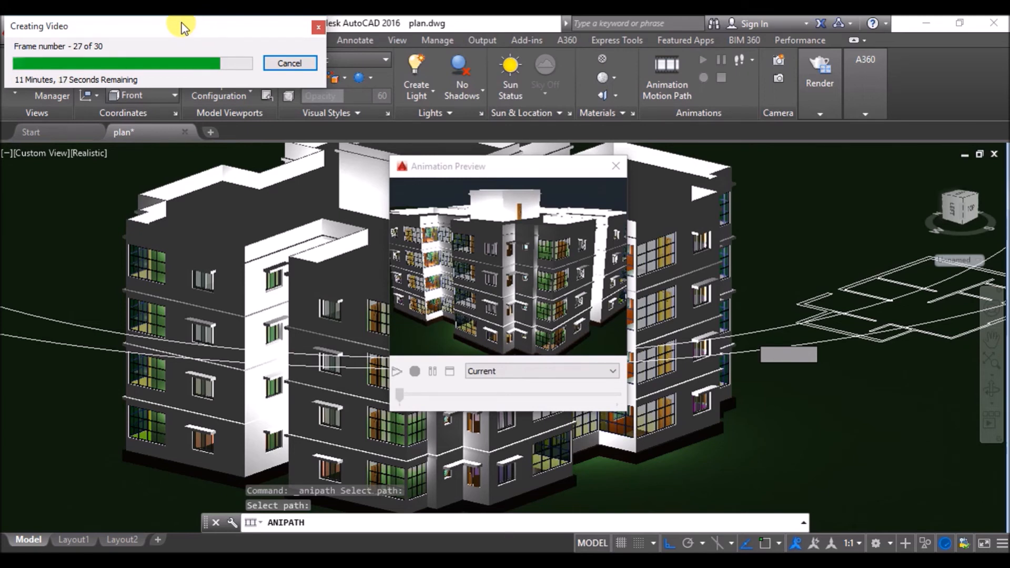